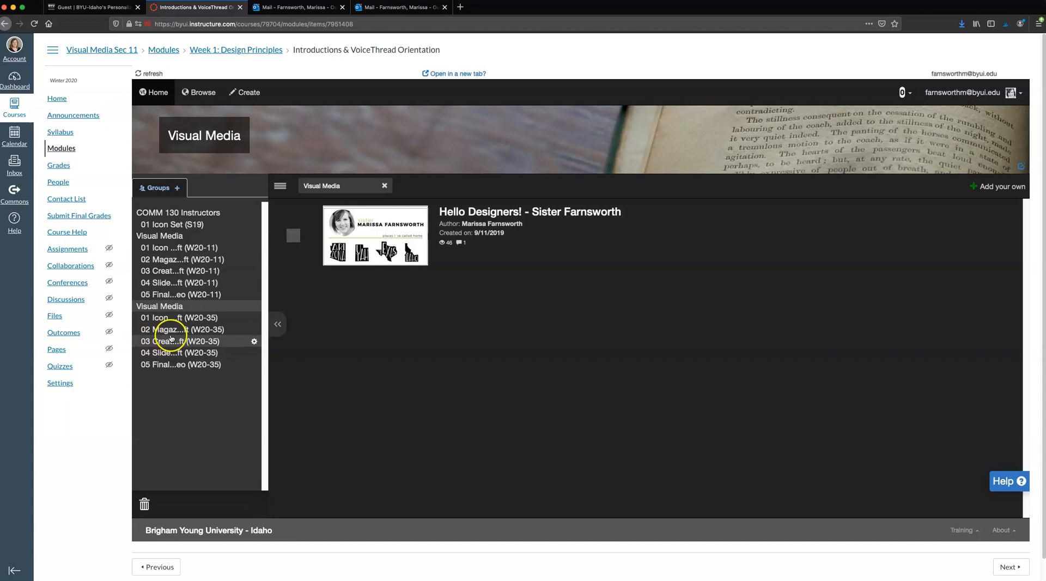
mouse_move(170, 352)
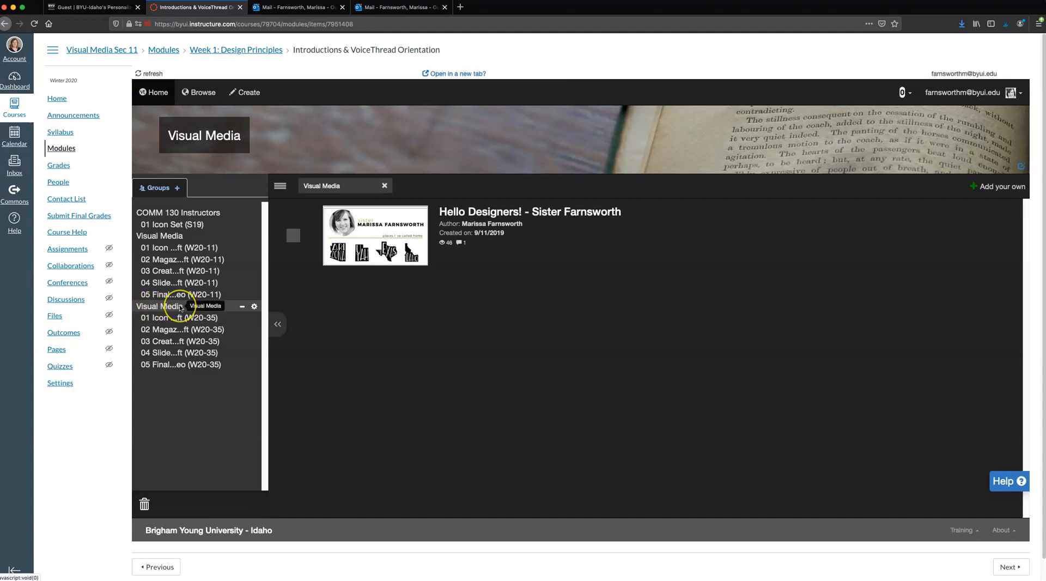
mouse_move(176, 320)
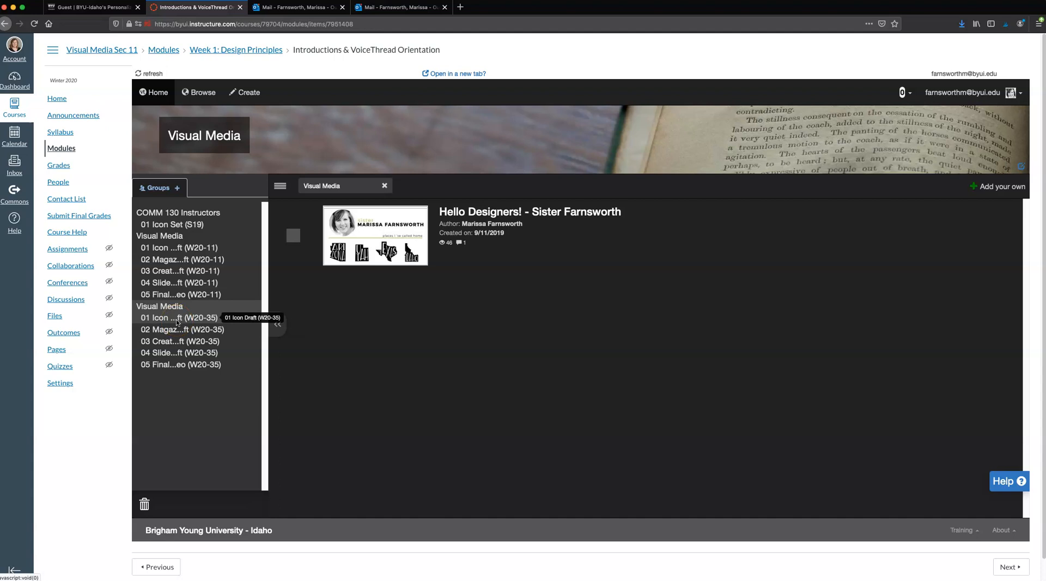
mouse_move(172, 359)
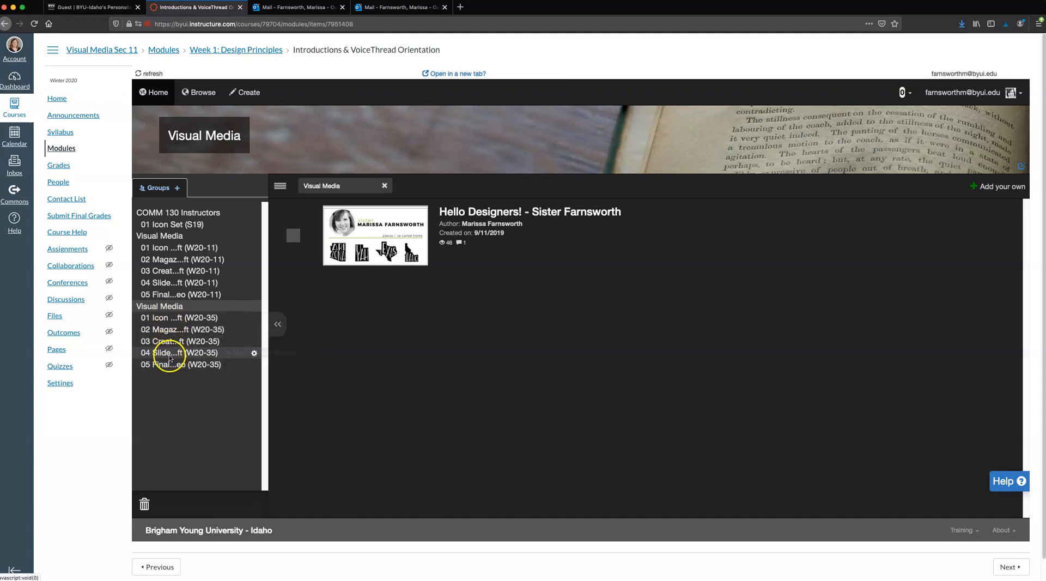
mouse_move(172, 352)
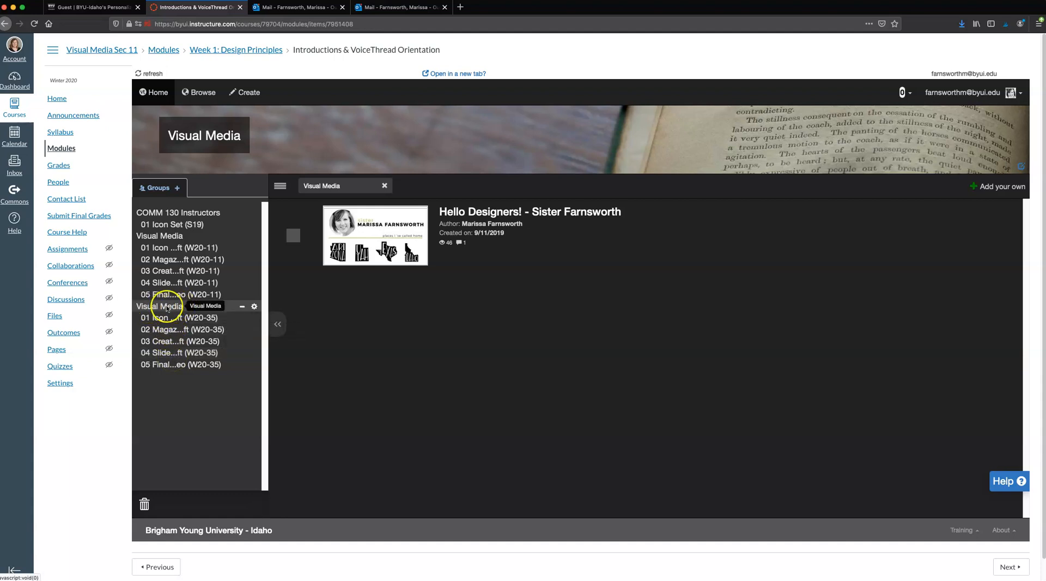
mouse_move(180, 315)
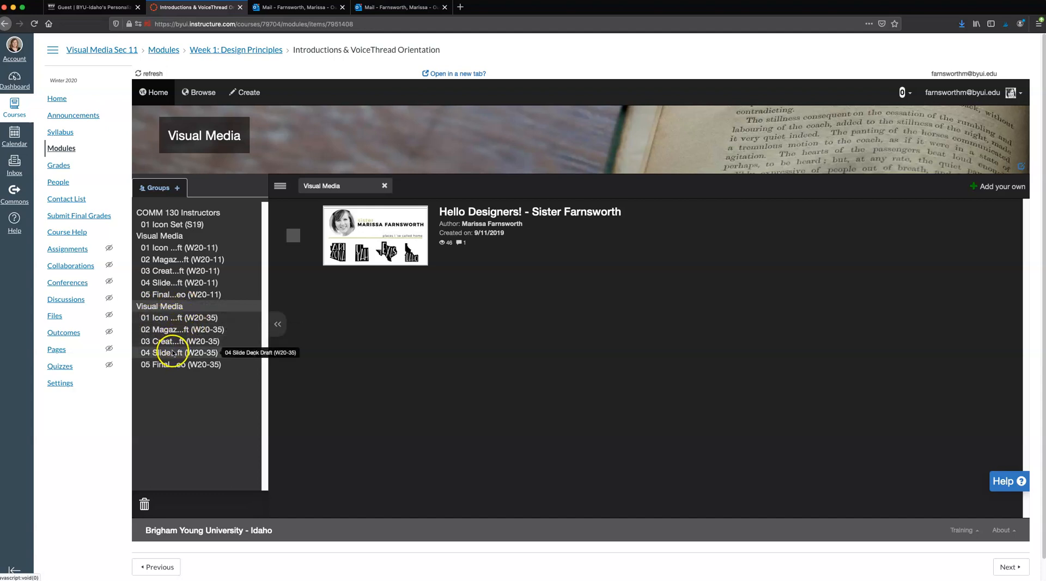
mouse_move(177, 317)
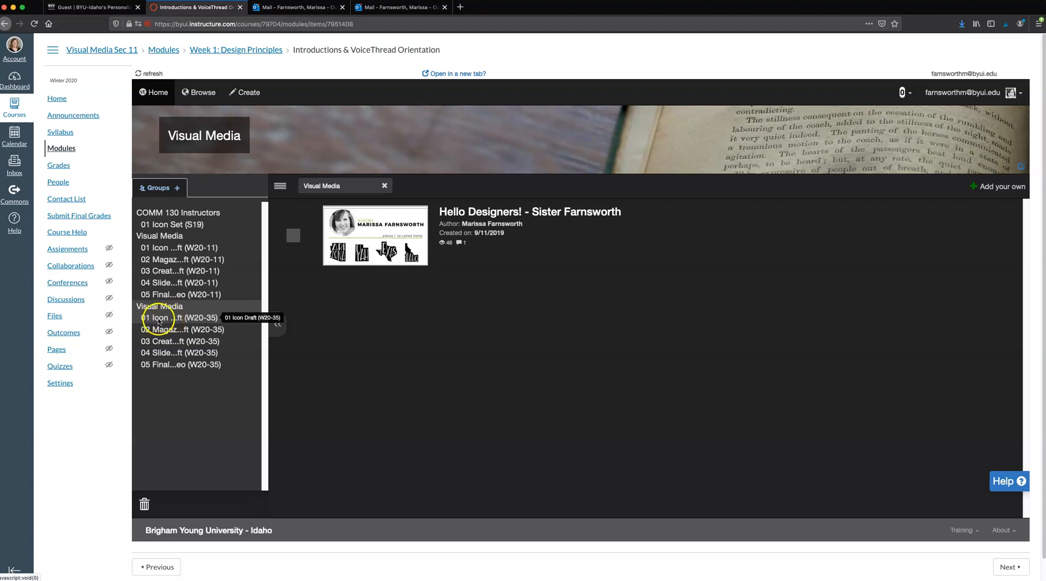
mouse_move(189, 322)
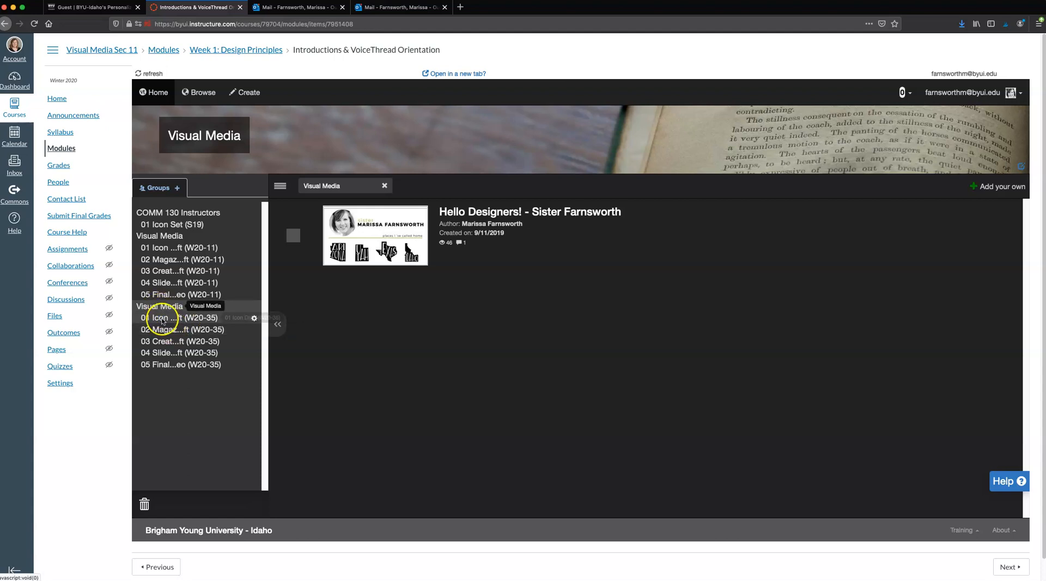
mouse_move(161, 365)
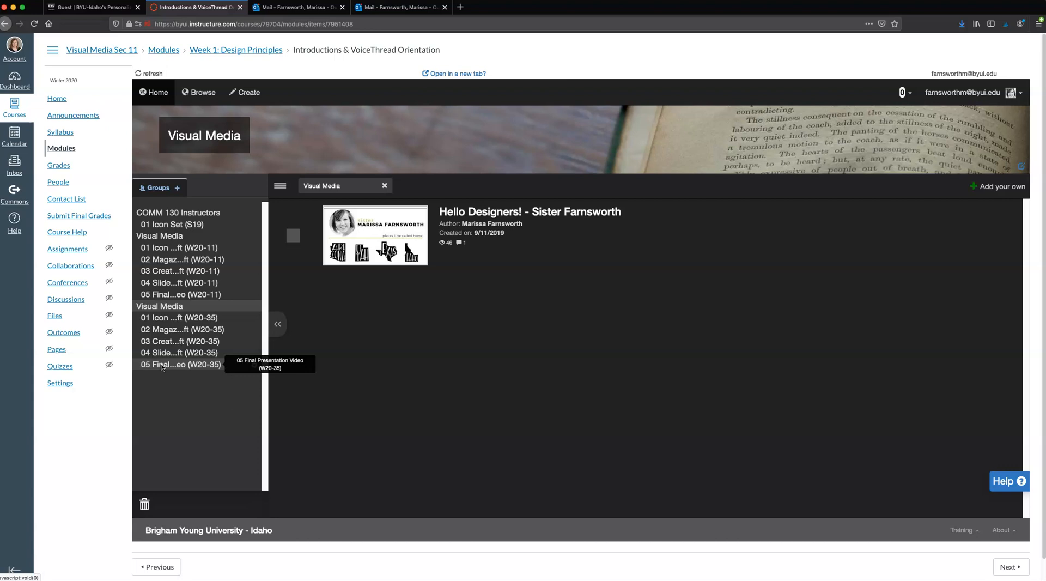
mouse_move(164, 341)
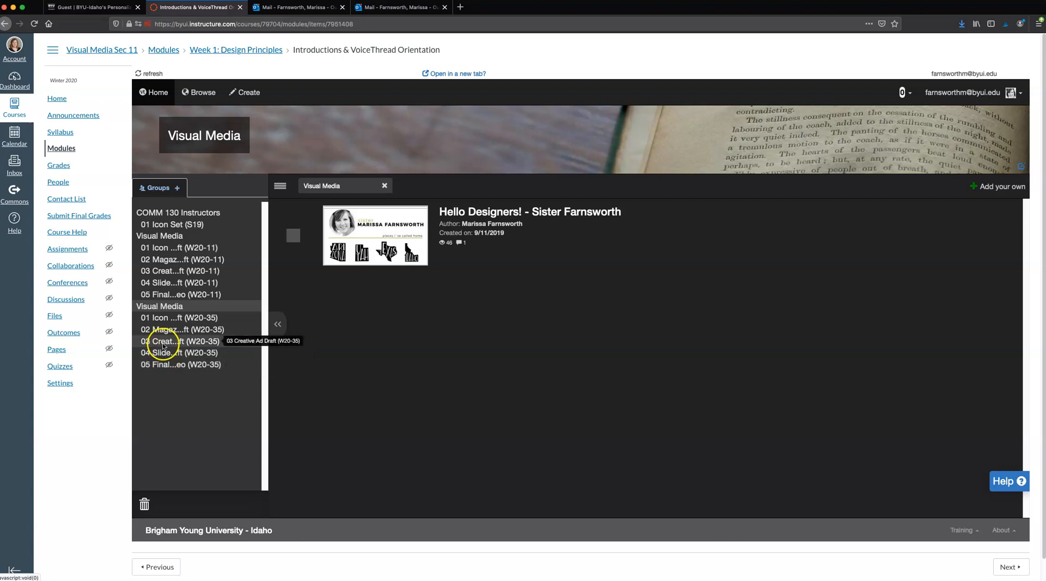
mouse_move(173, 333)
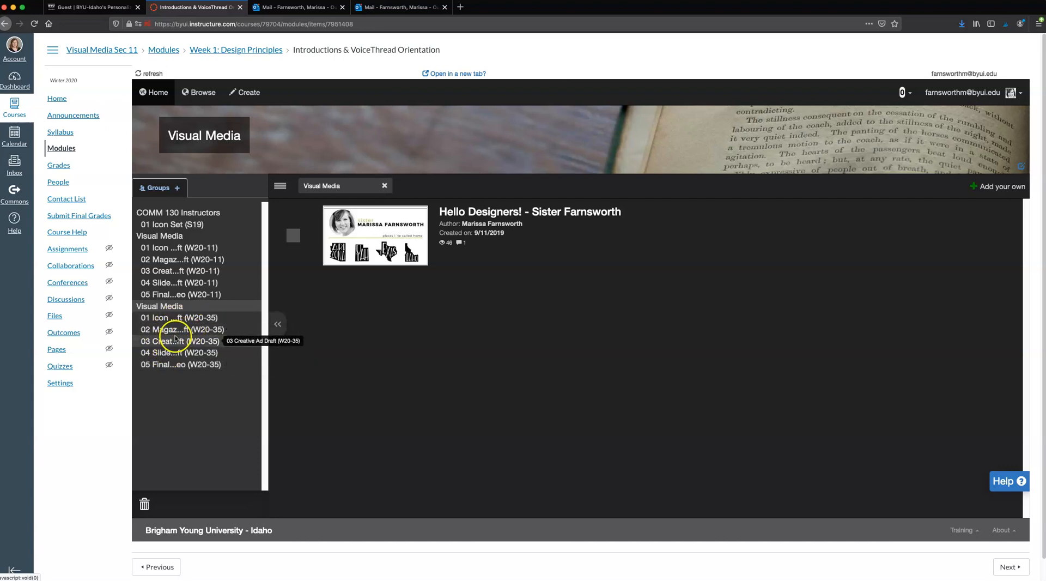
mouse_move(167, 317)
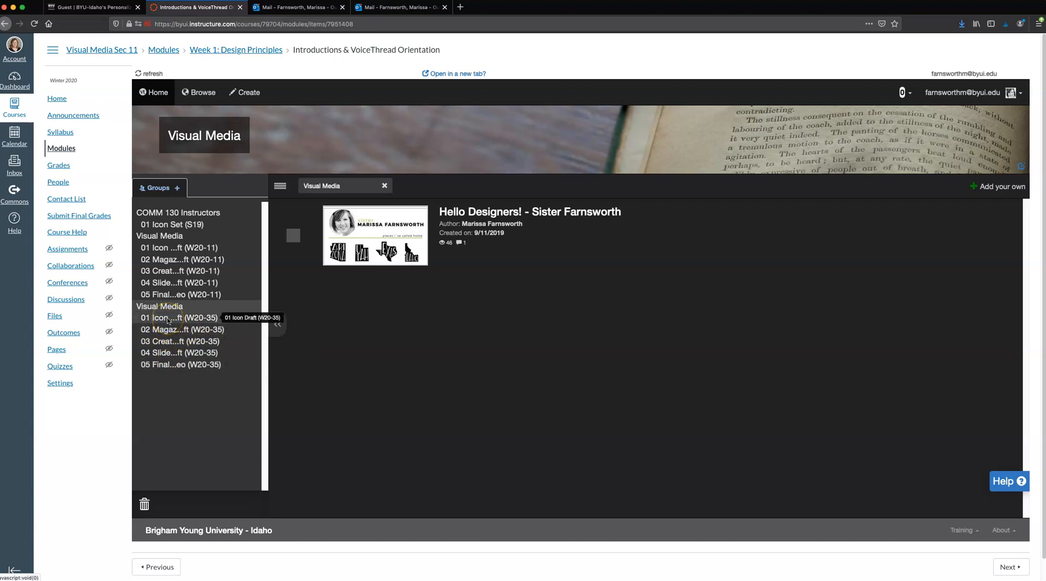
mouse_move(166, 329)
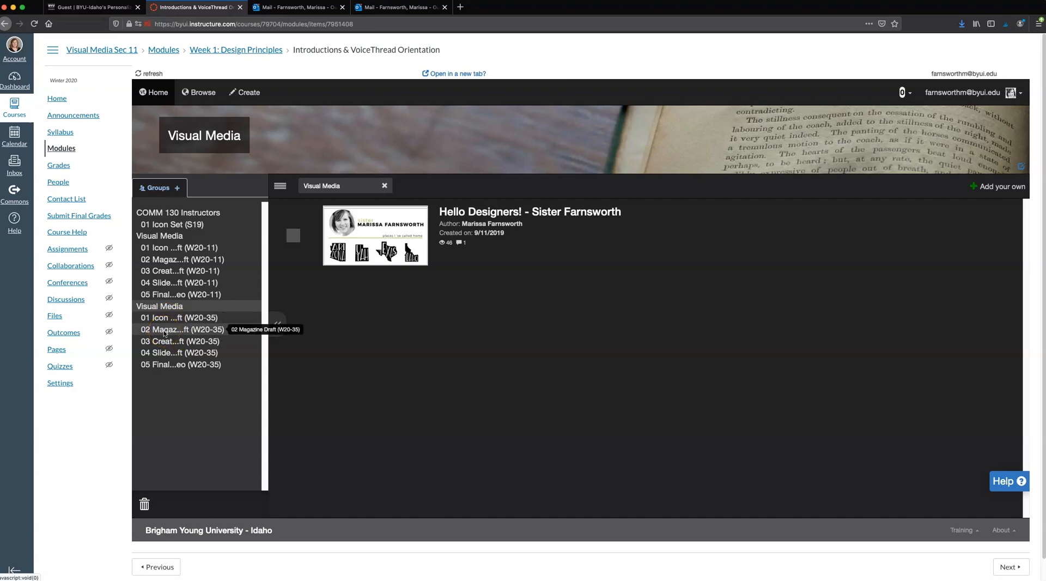
mouse_move(160, 341)
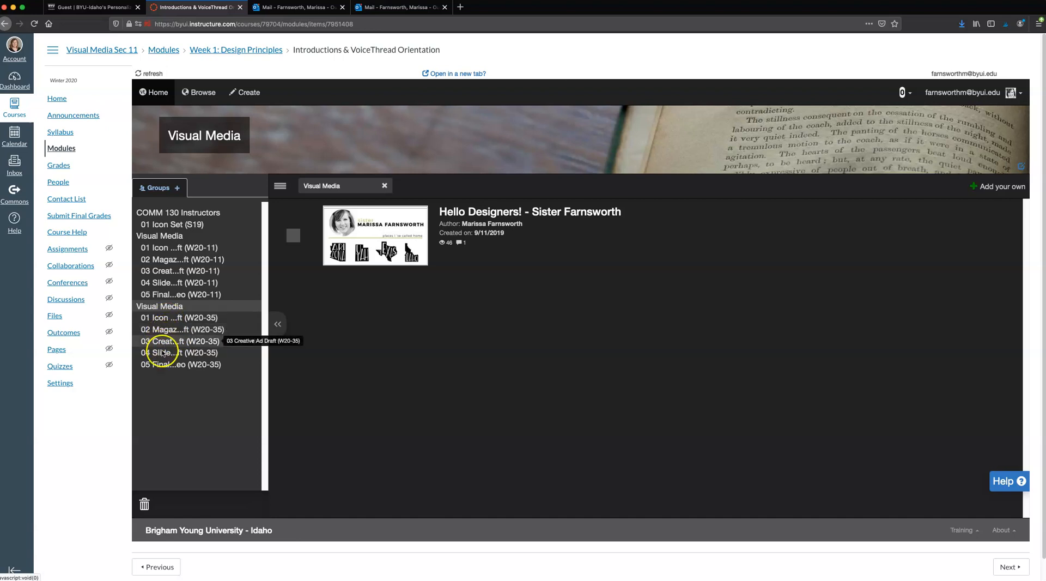
mouse_move(160, 365)
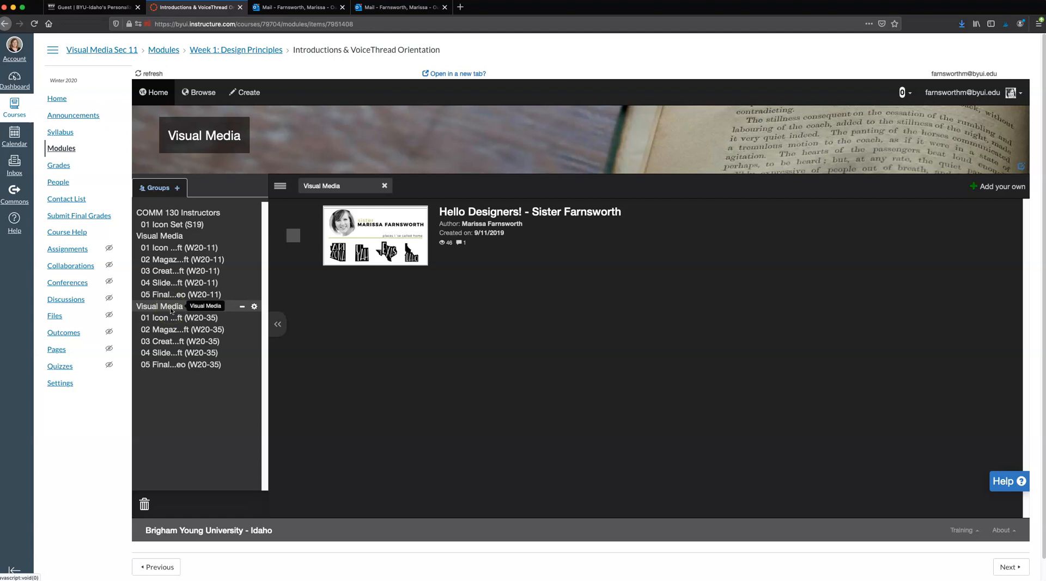
mouse_move(169, 329)
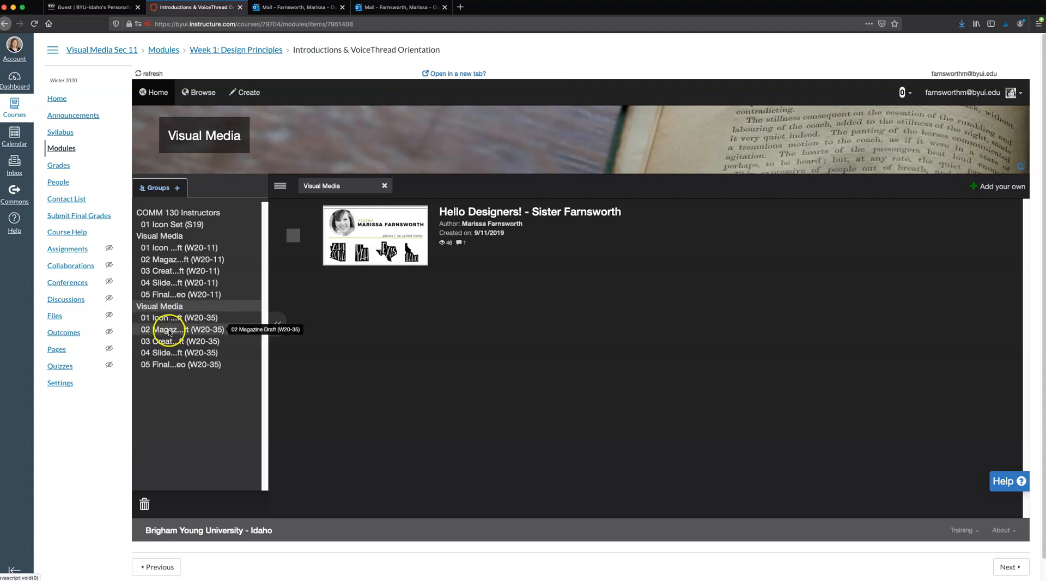
mouse_move(173, 331)
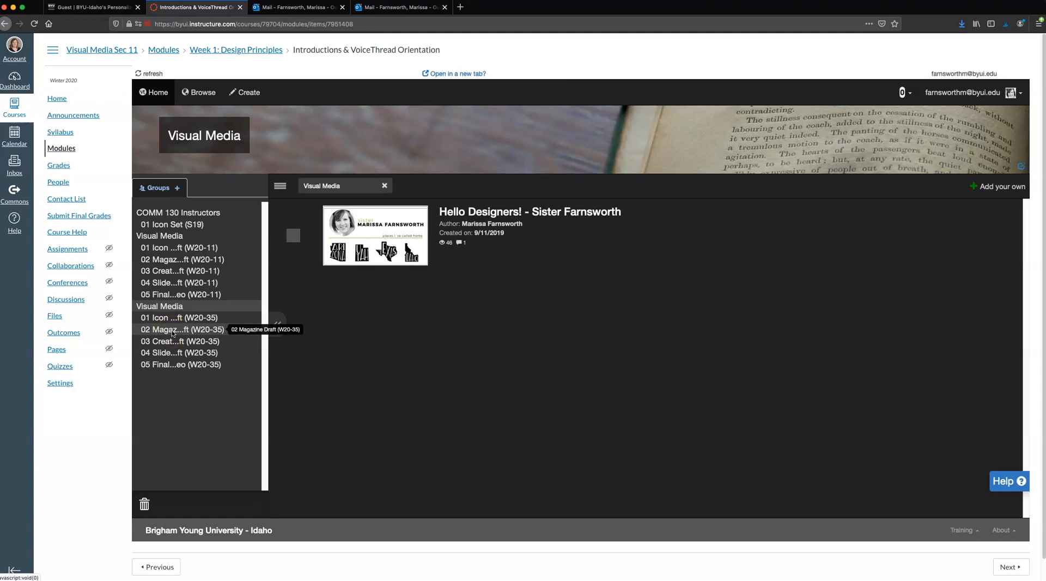
mouse_move(170, 305)
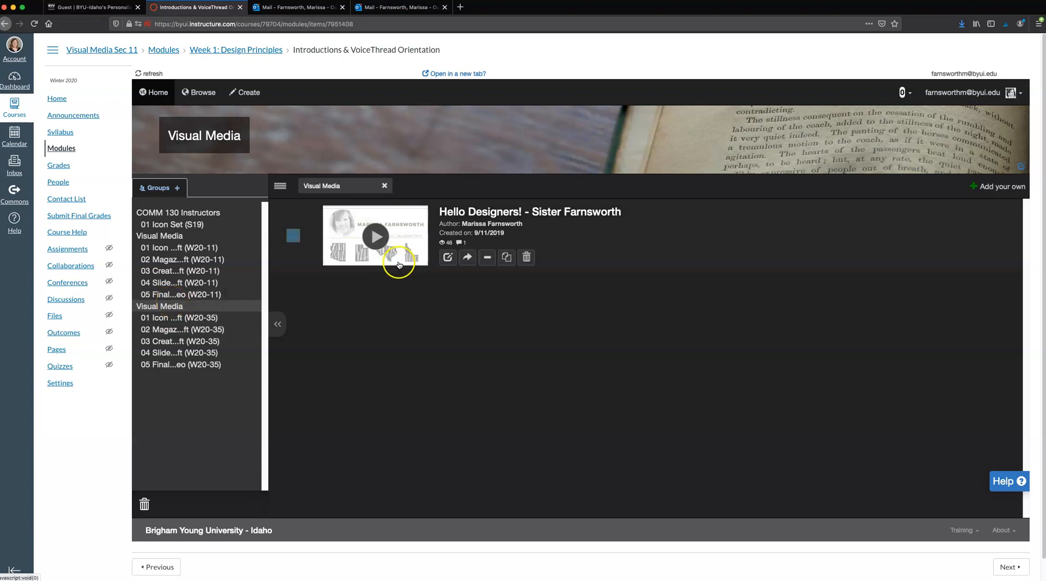
mouse_move(447, 220)
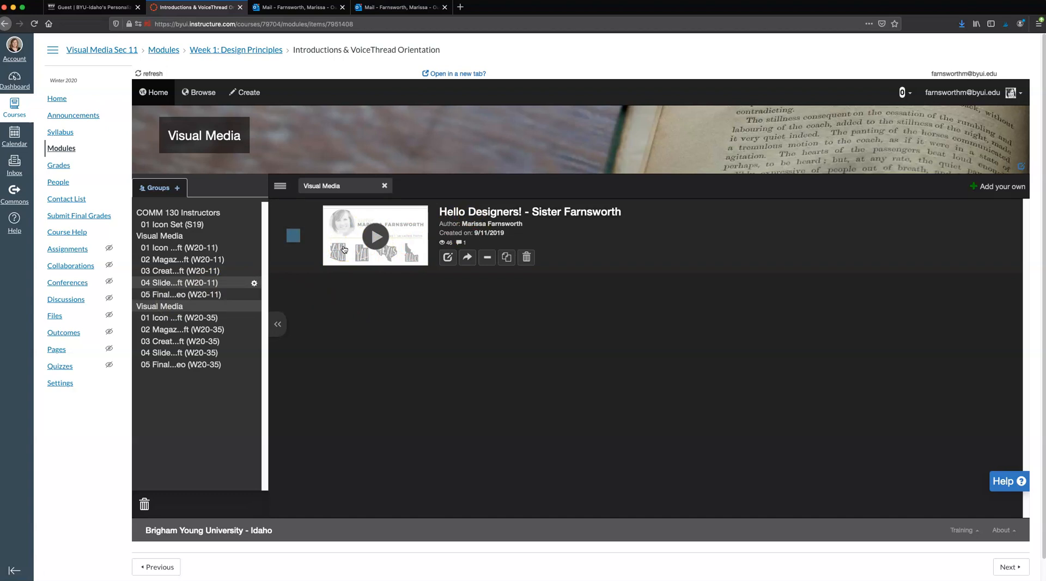
mouse_move(355, 211)
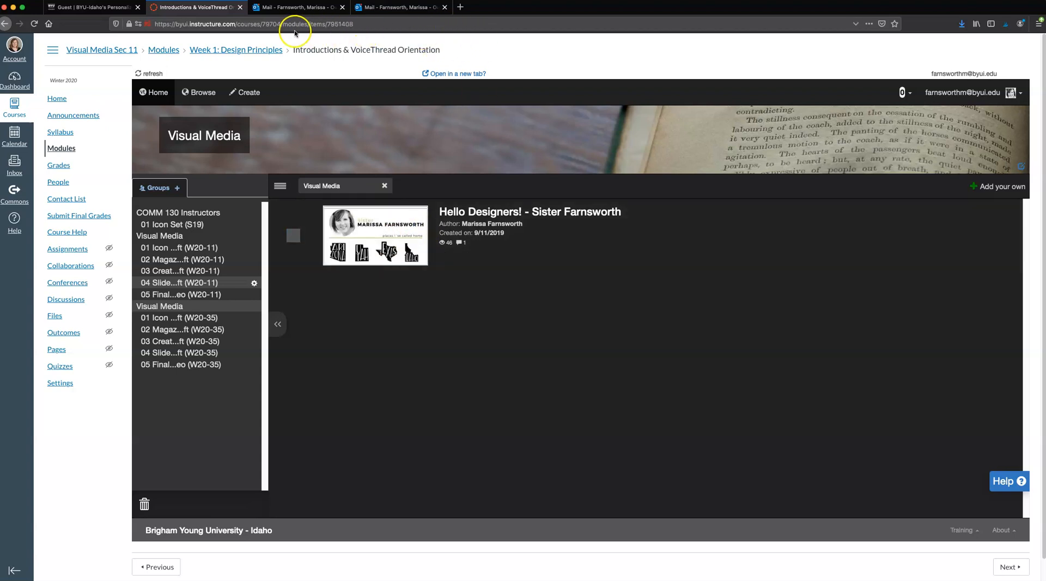
mouse_move(704, 265)
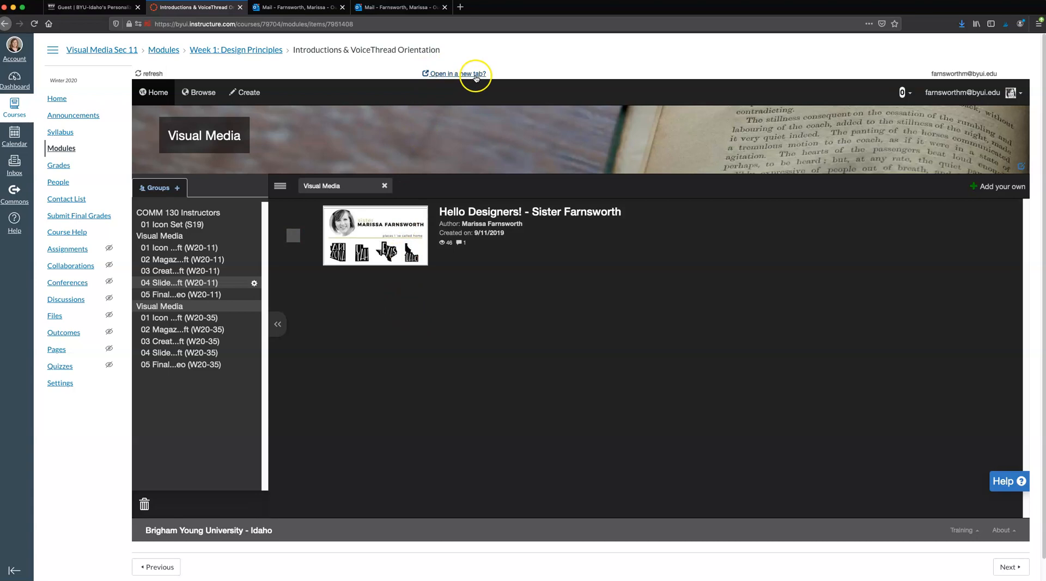
Step: Open VoiceThread in its own browser tab and load the Hello Designers! thread at its own address
left_click(446, 73)
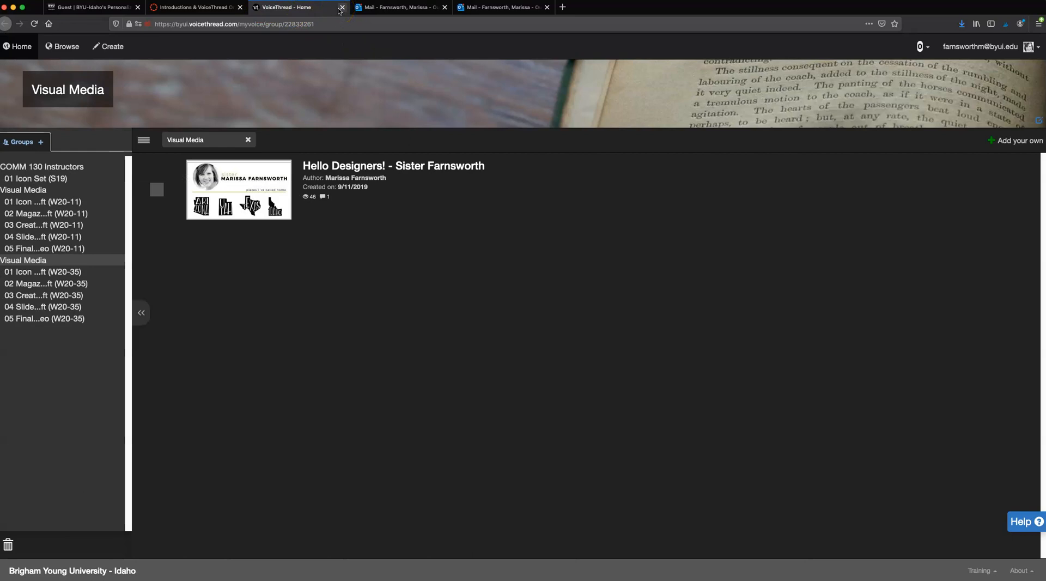
mouse_move(304, 154)
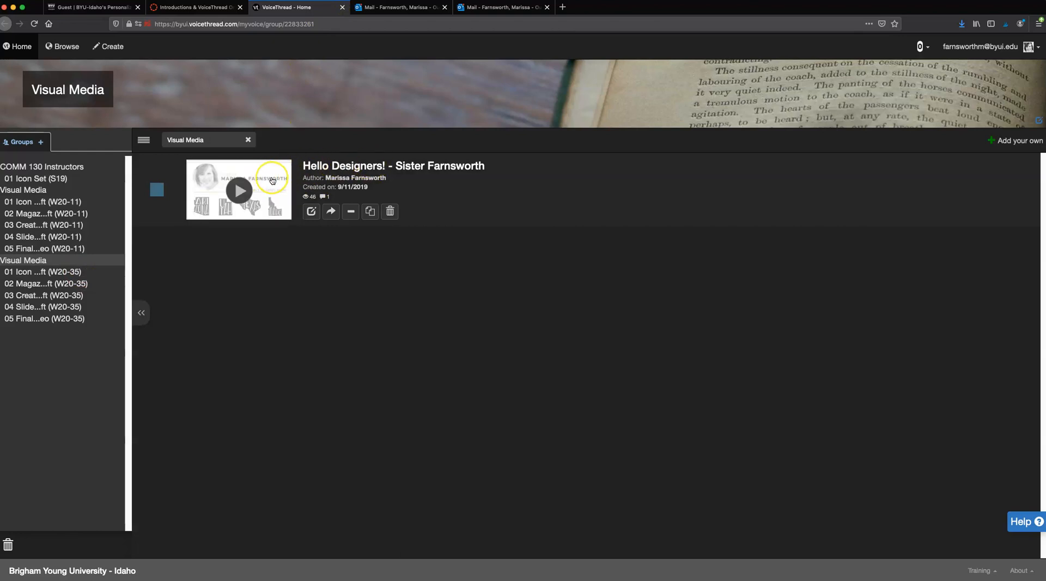
left_click(239, 189)
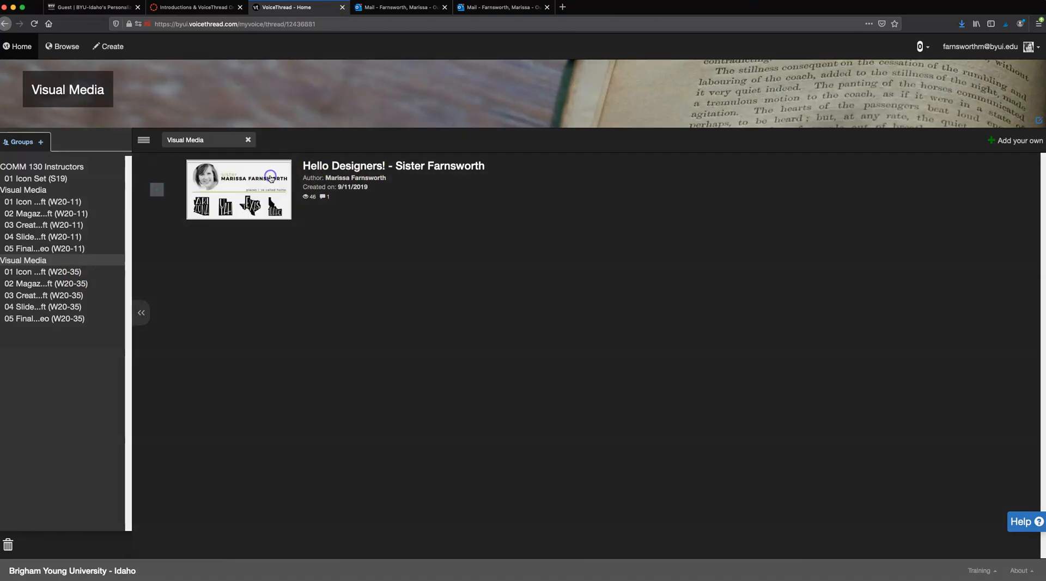
left_click(239, 190)
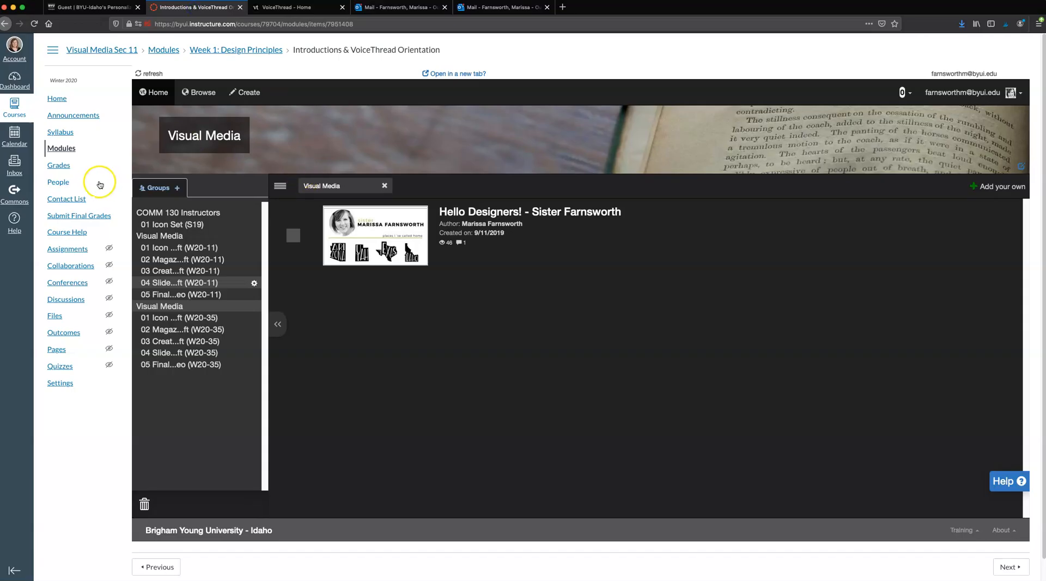
mouse_move(79, 216)
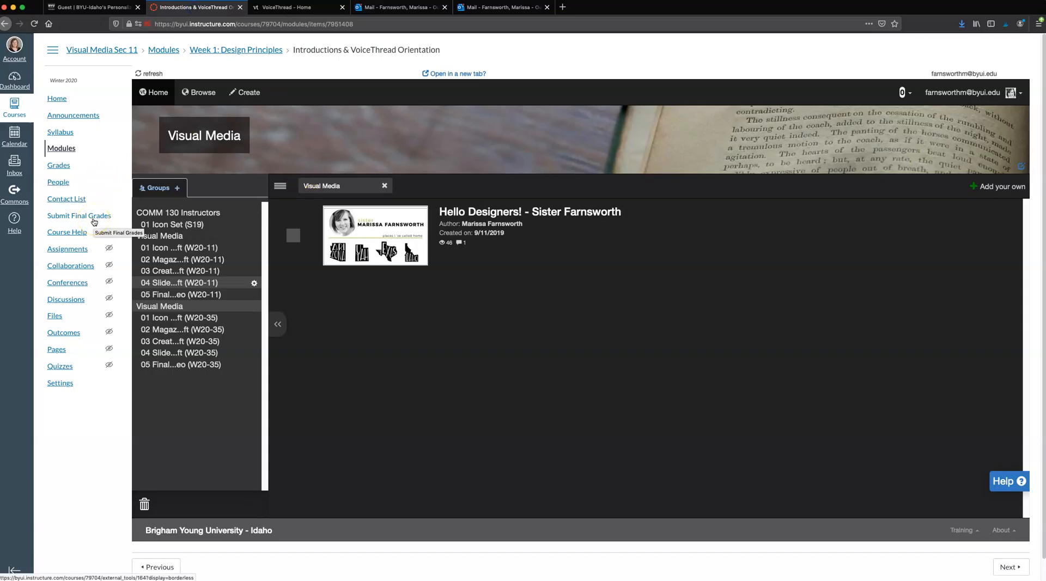